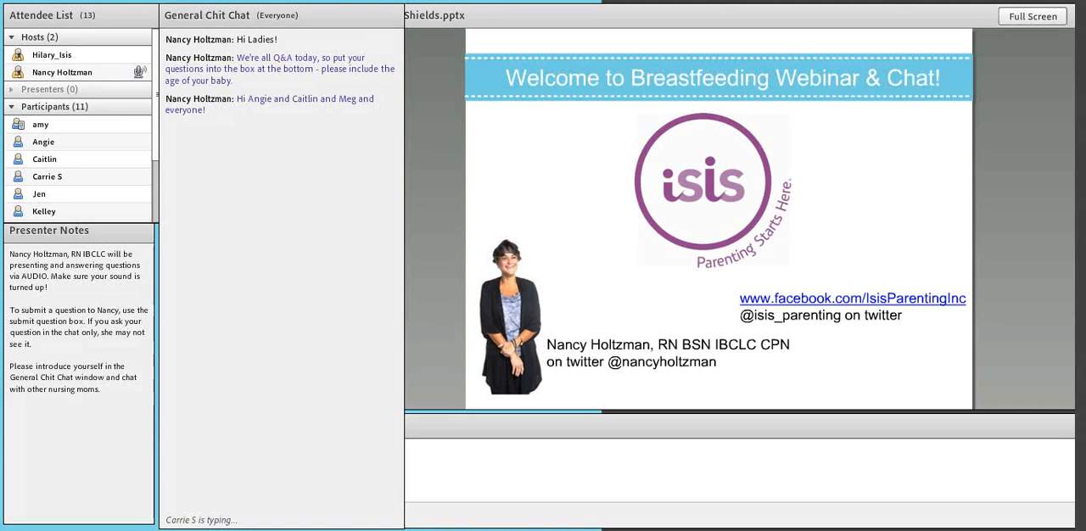
click(1033, 16)
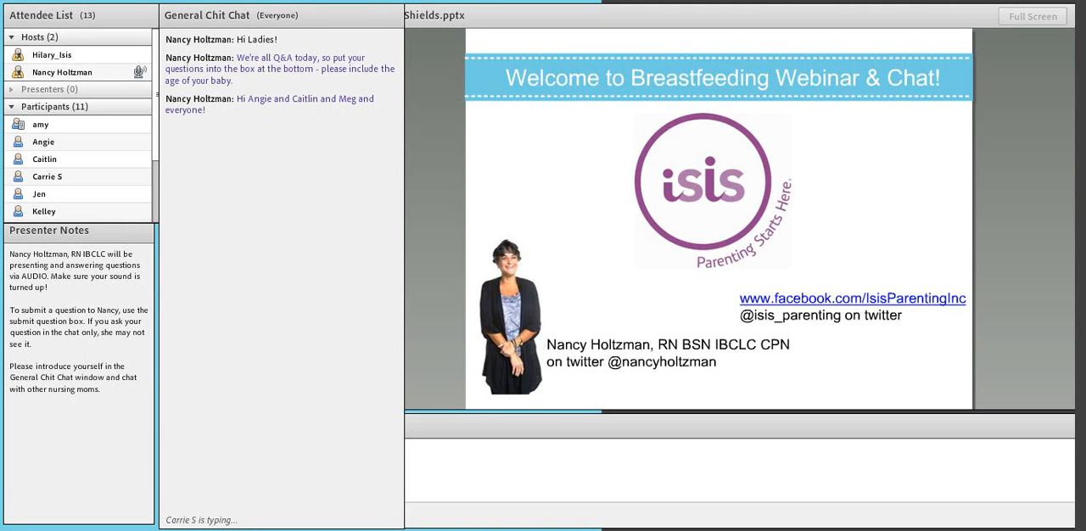